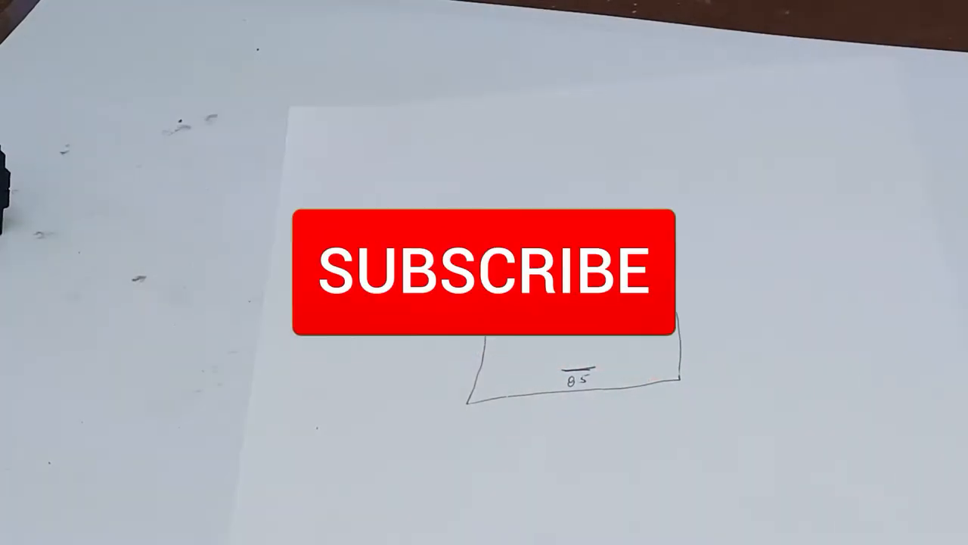
click(482, 272)
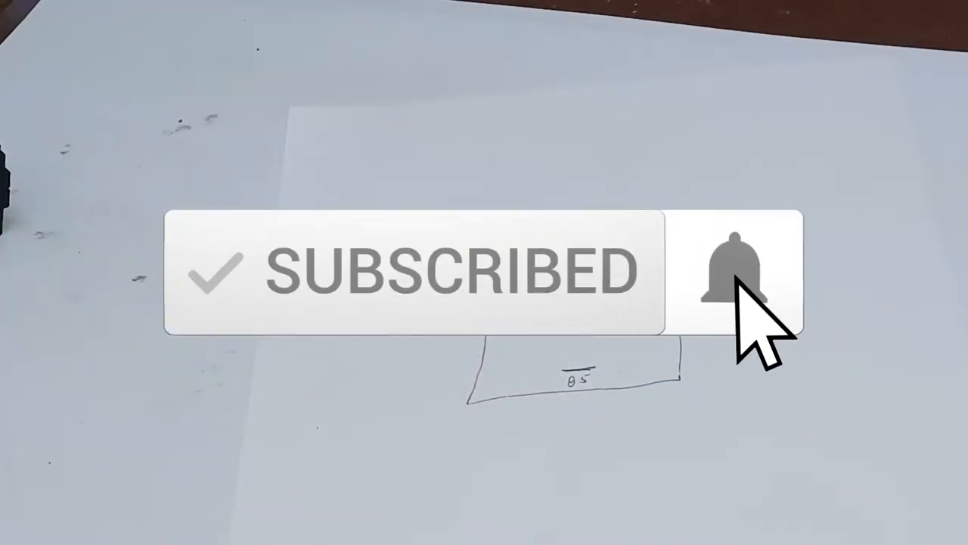
click(732, 272)
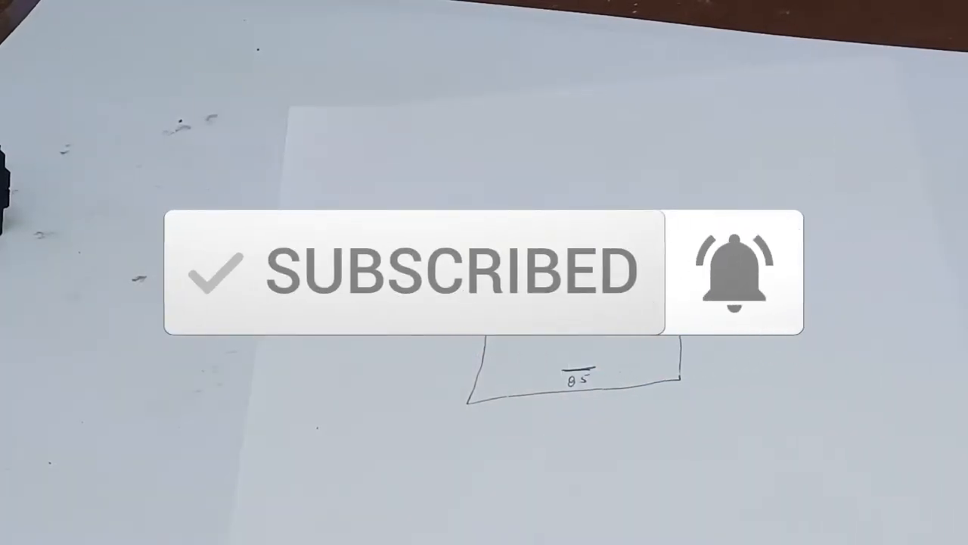